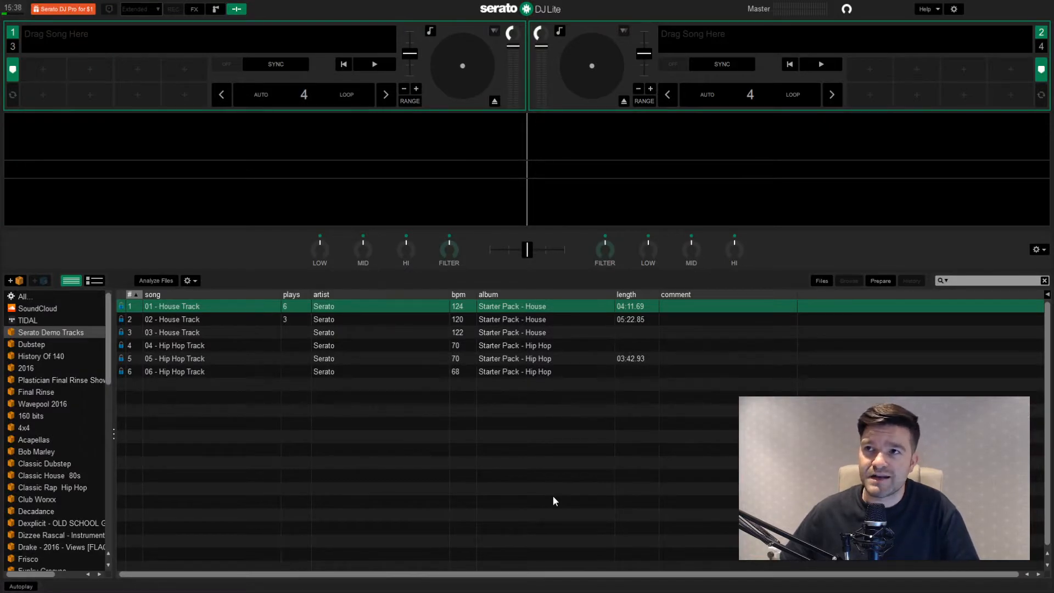
pyautogui.moveTo(646, 420)
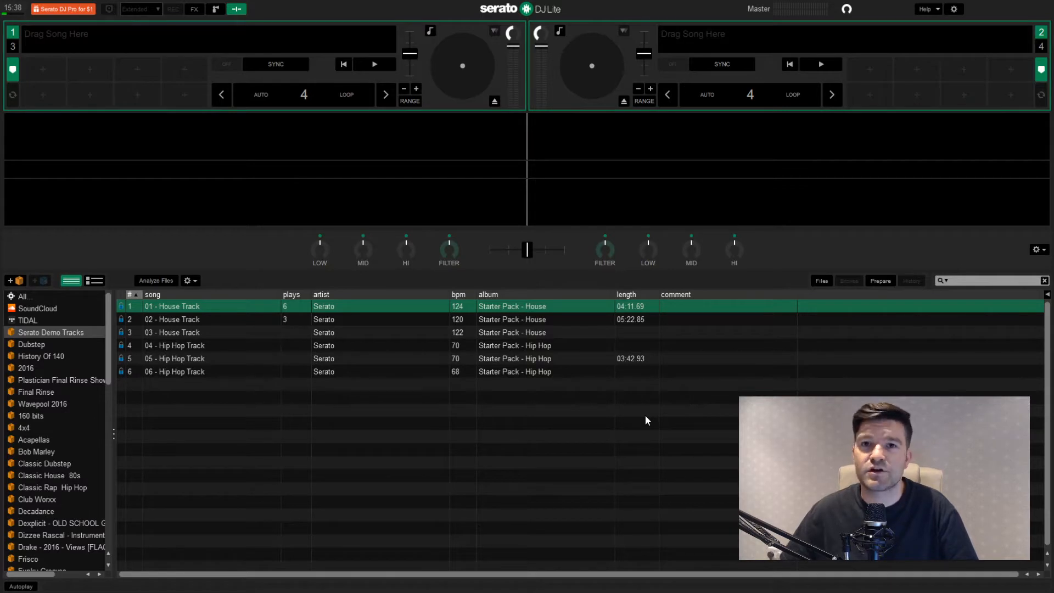
pyautogui.moveTo(692, 416)
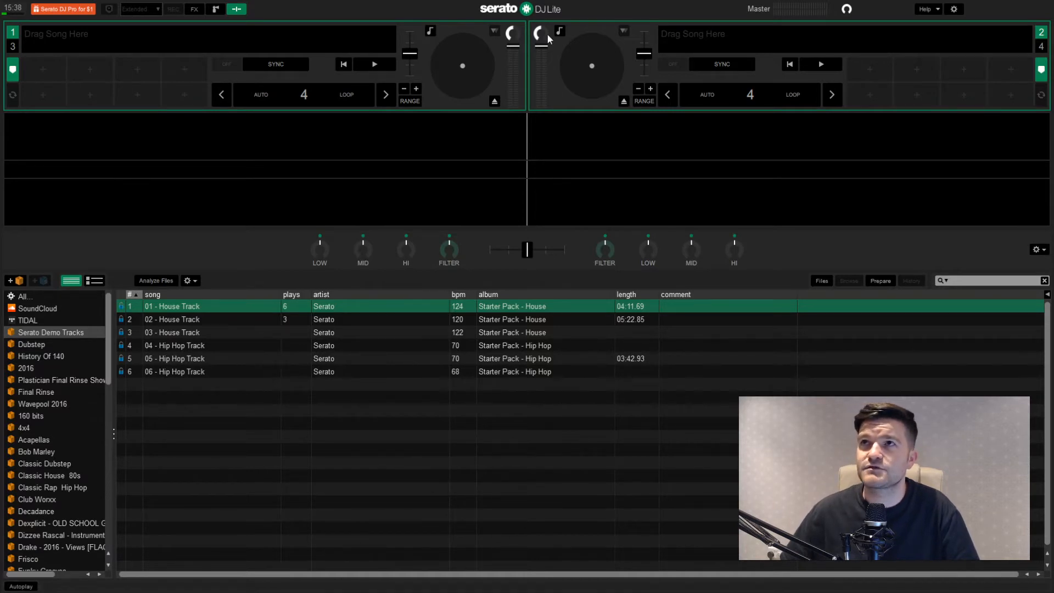
pyautogui.moveTo(452, 108)
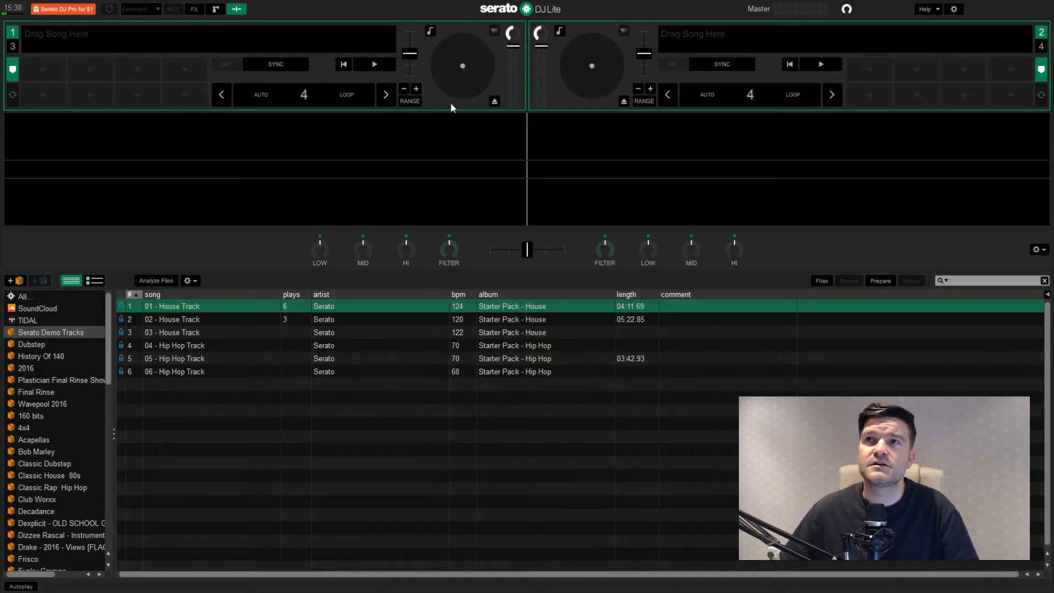
pyautogui.moveTo(479, 76)
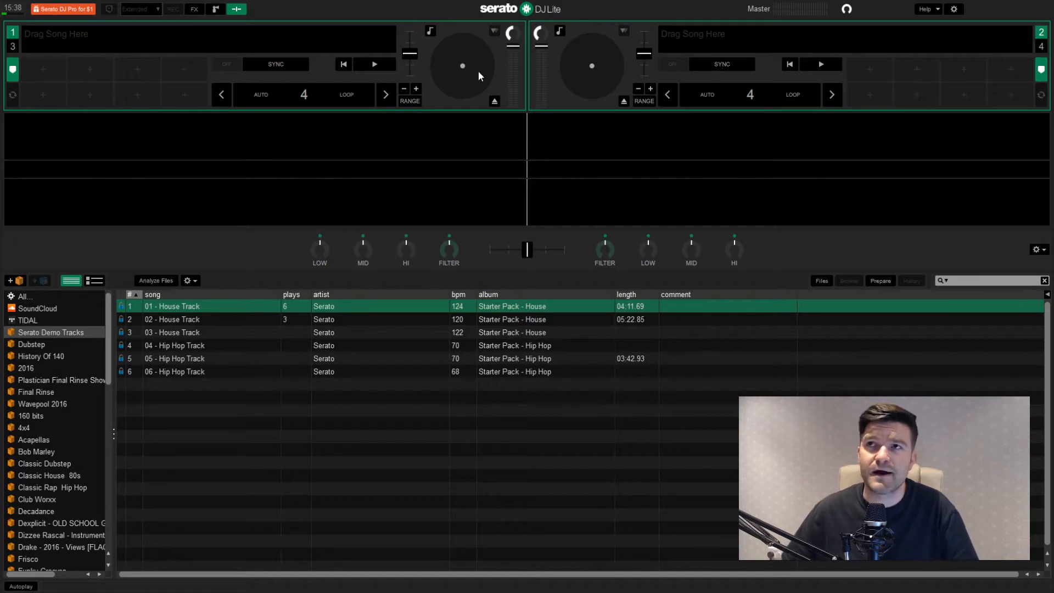
pyautogui.moveTo(433, 303)
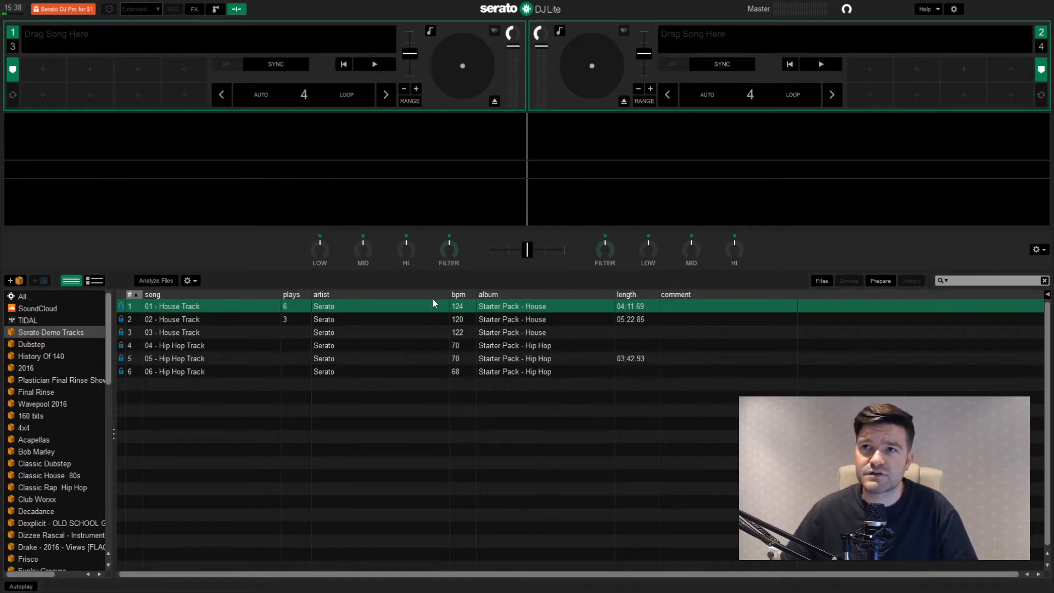
# - Browse the library, selecting 03 - House Track, 06 - Hip Hop Track and 01 - House Track
pyautogui.click(171, 333)
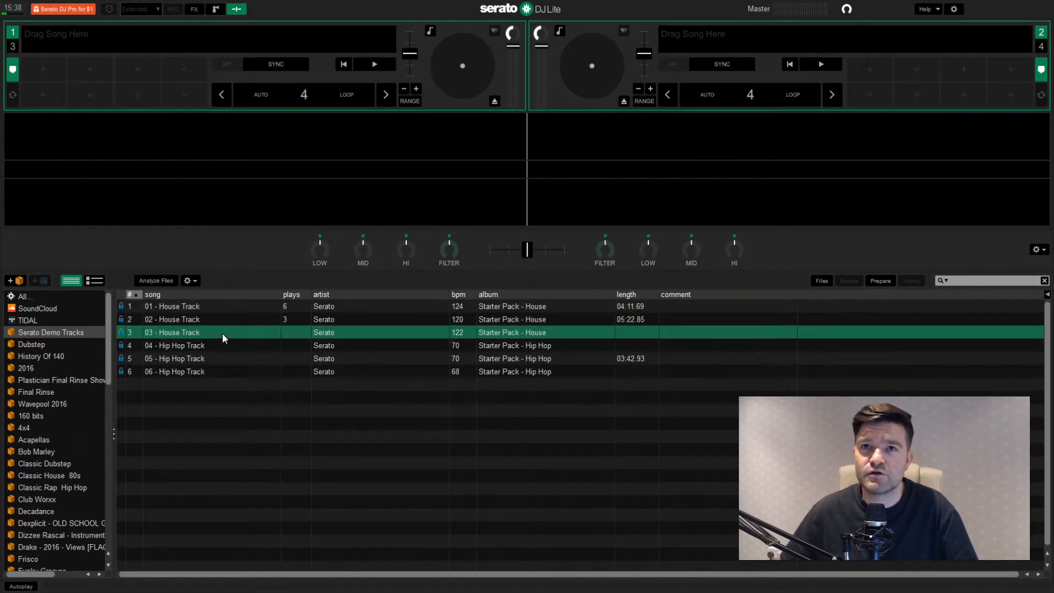
pyautogui.click(174, 371)
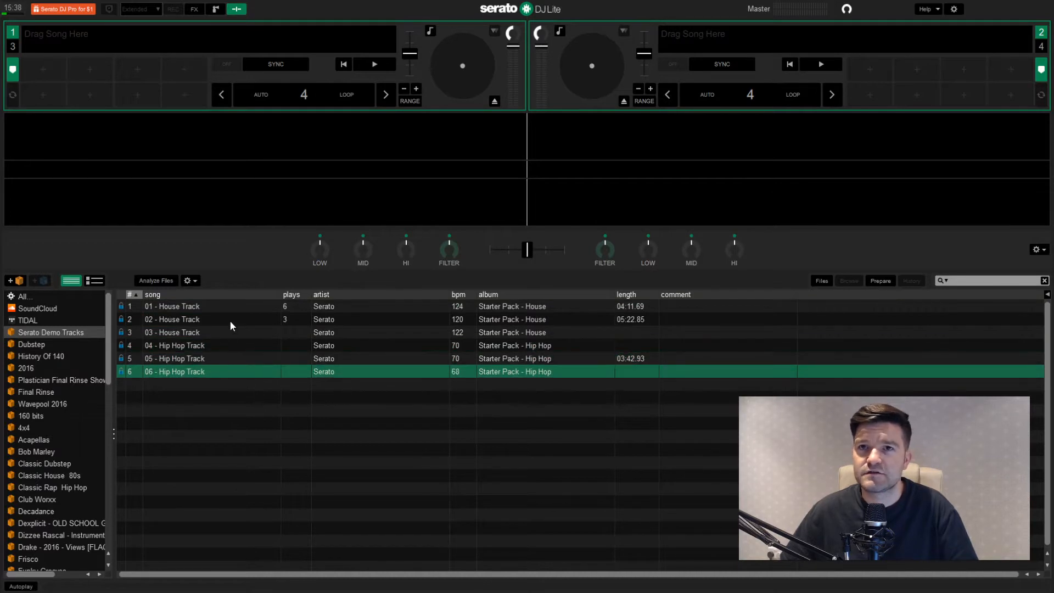
pyautogui.click(172, 306)
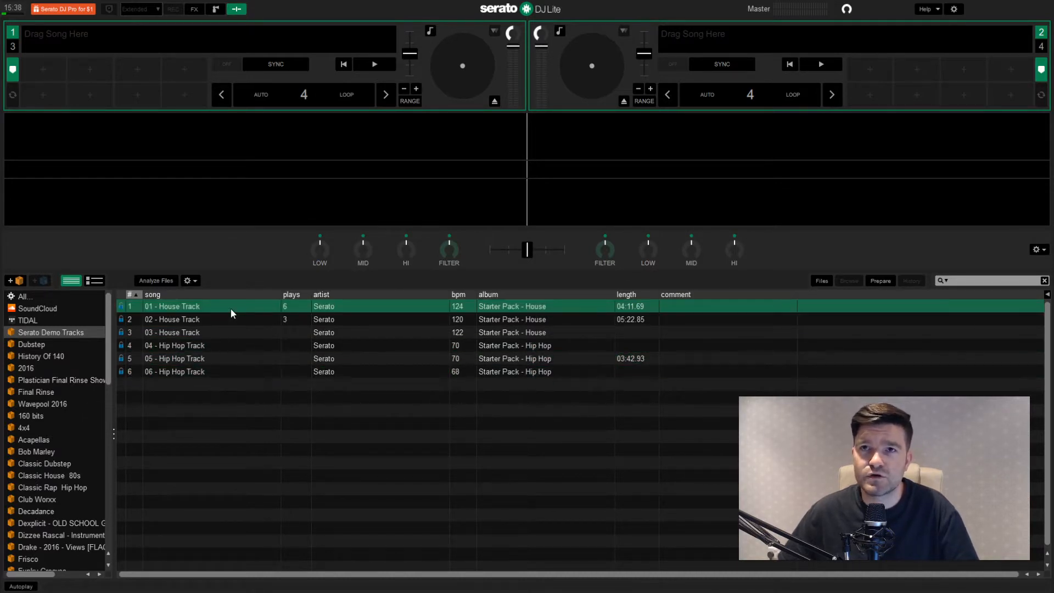
pyautogui.click(171, 333)
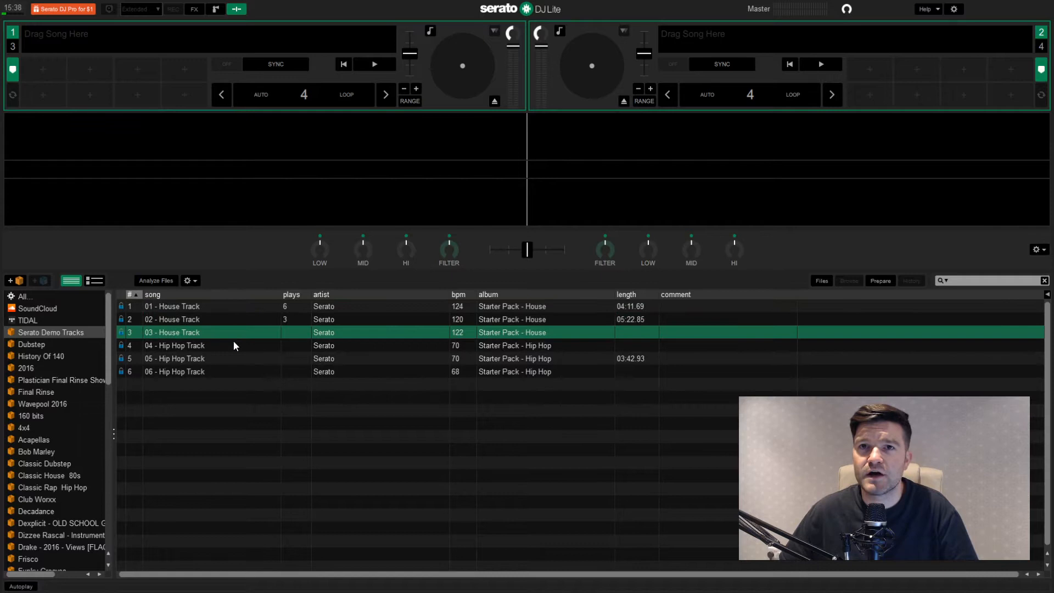
pyautogui.click(175, 371)
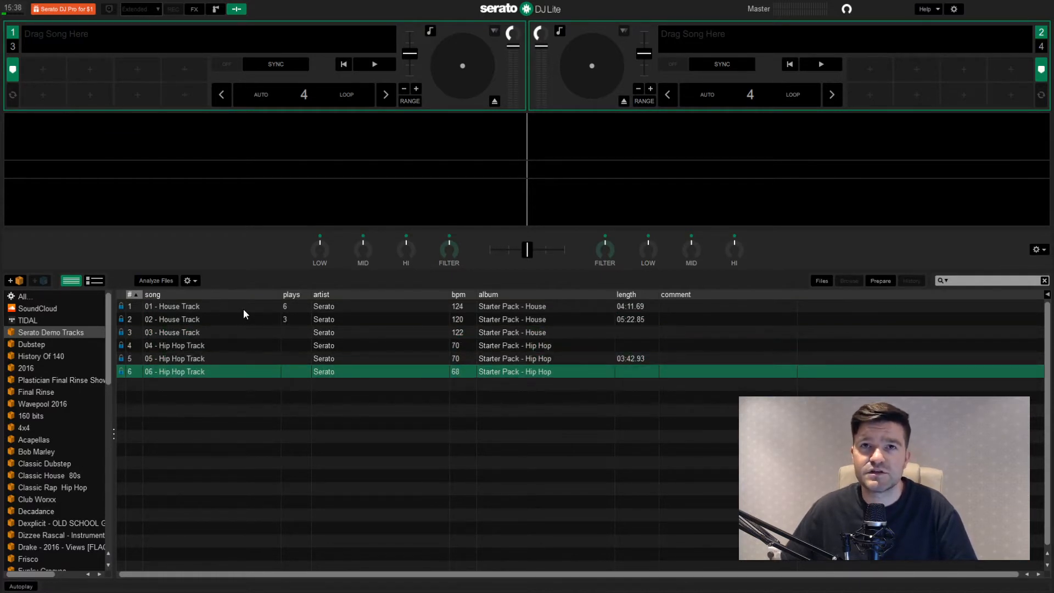
pyautogui.moveTo(253, 312)
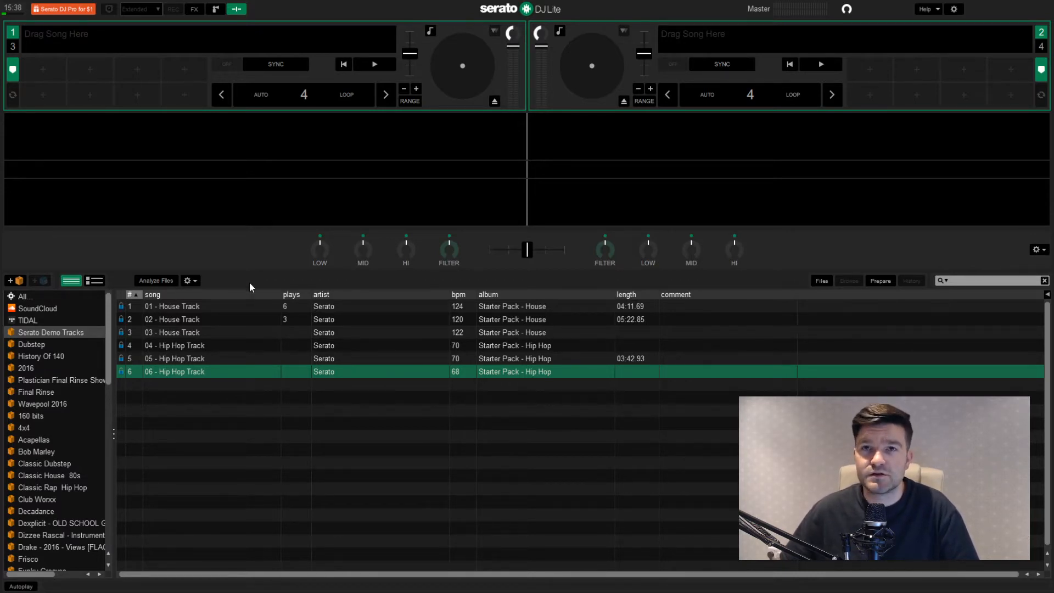
# - Load 01 - House Track onto the left deck and 02 - House Track onto the right
pyautogui.click(202, 306)
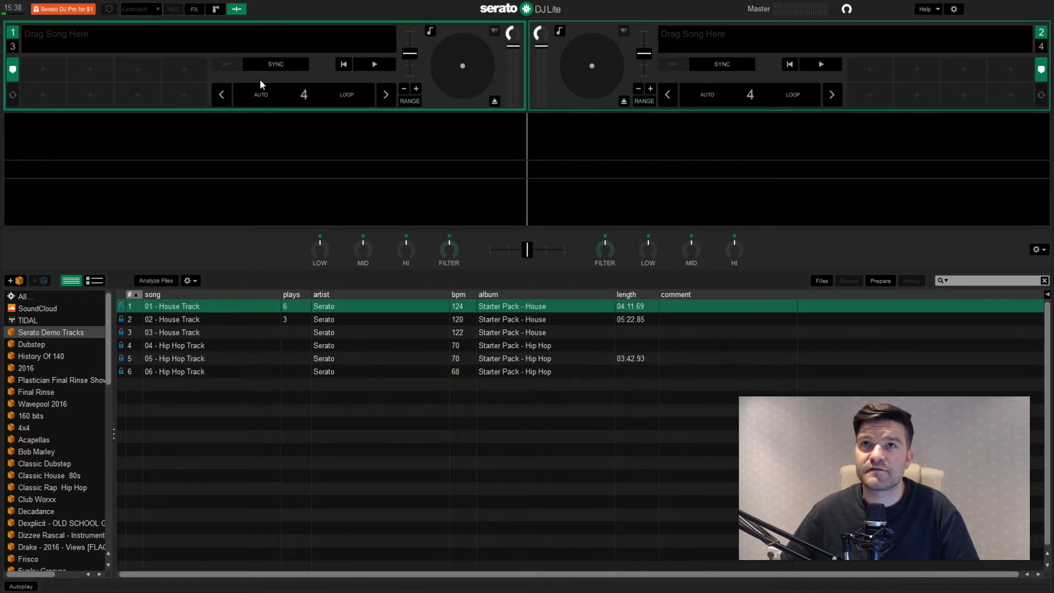
pyautogui.doubleClick(172, 306)
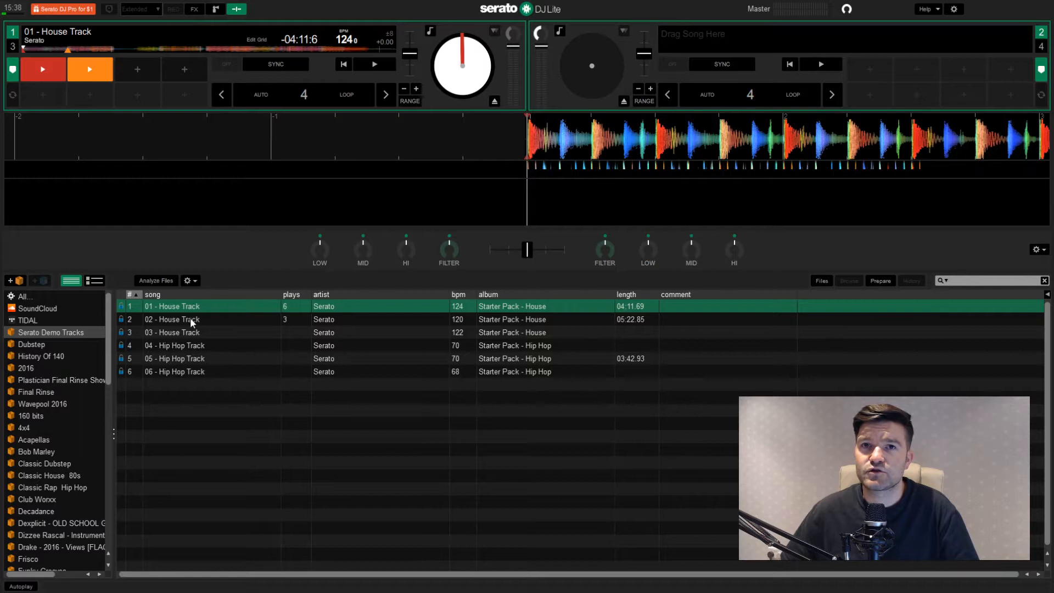
pyautogui.click(172, 319)
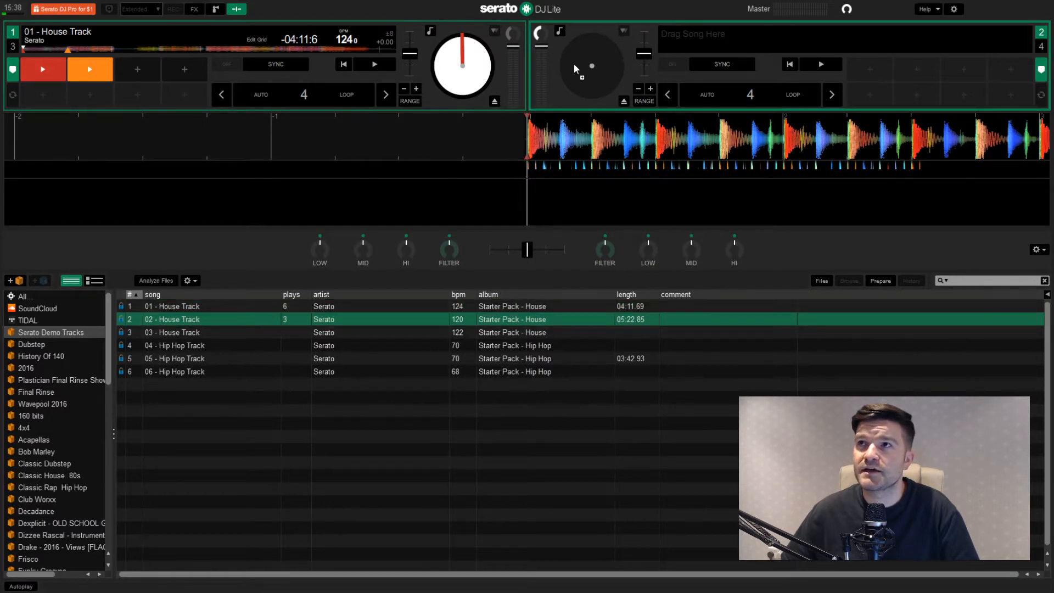
pyautogui.doubleClick(172, 319)
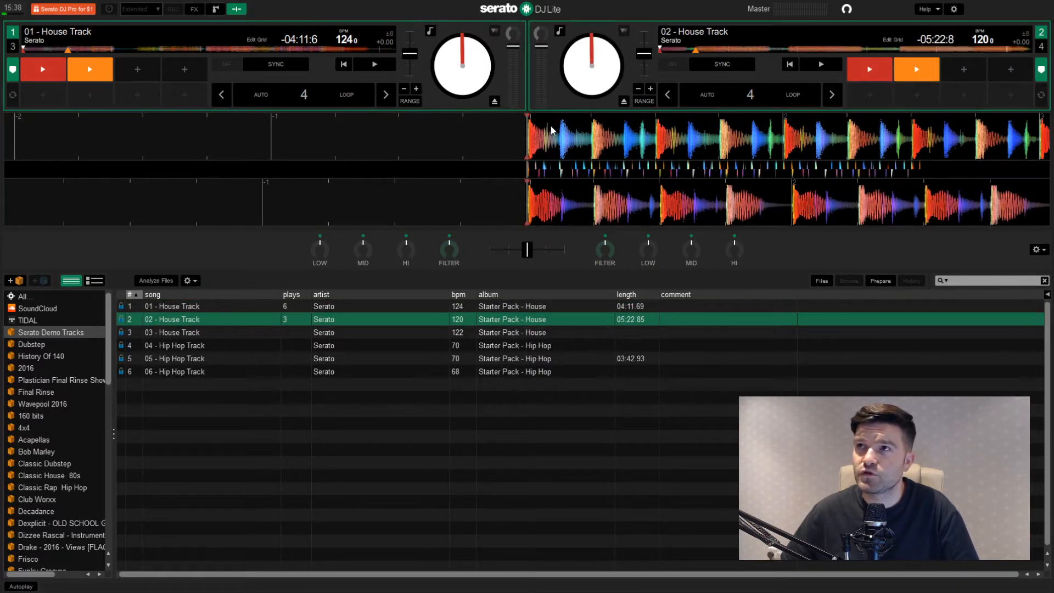
pyautogui.moveTo(519, 138)
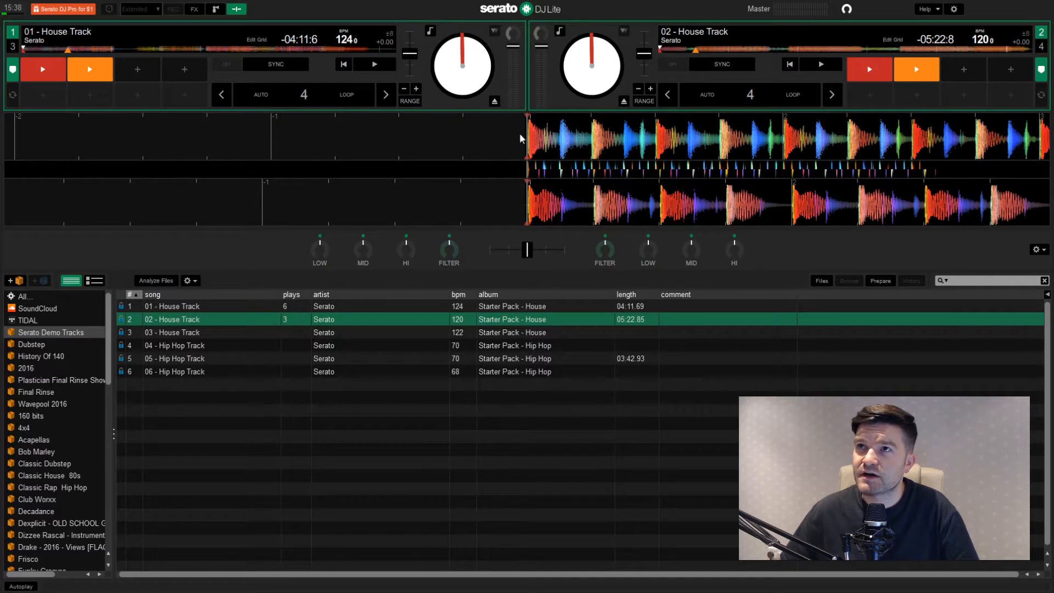
pyautogui.moveTo(554, 131)
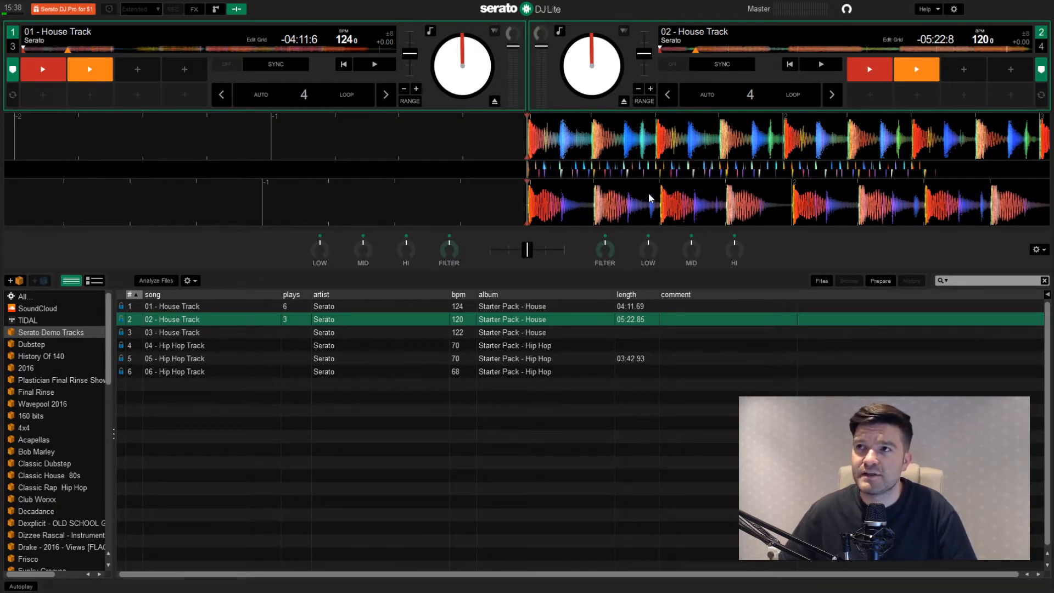
pyautogui.moveTo(558, 185)
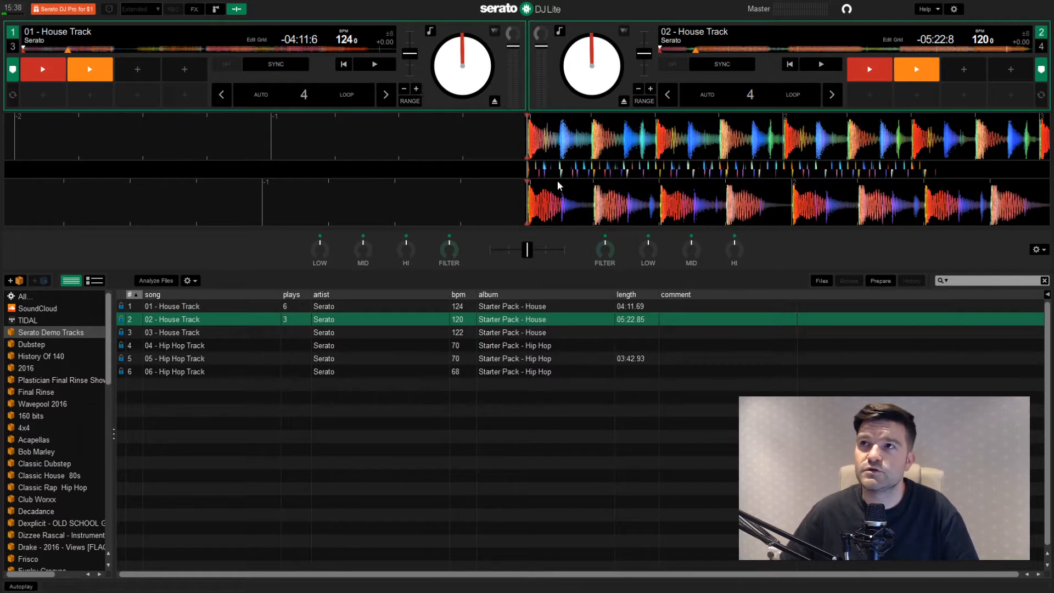
pyautogui.moveTo(584, 210)
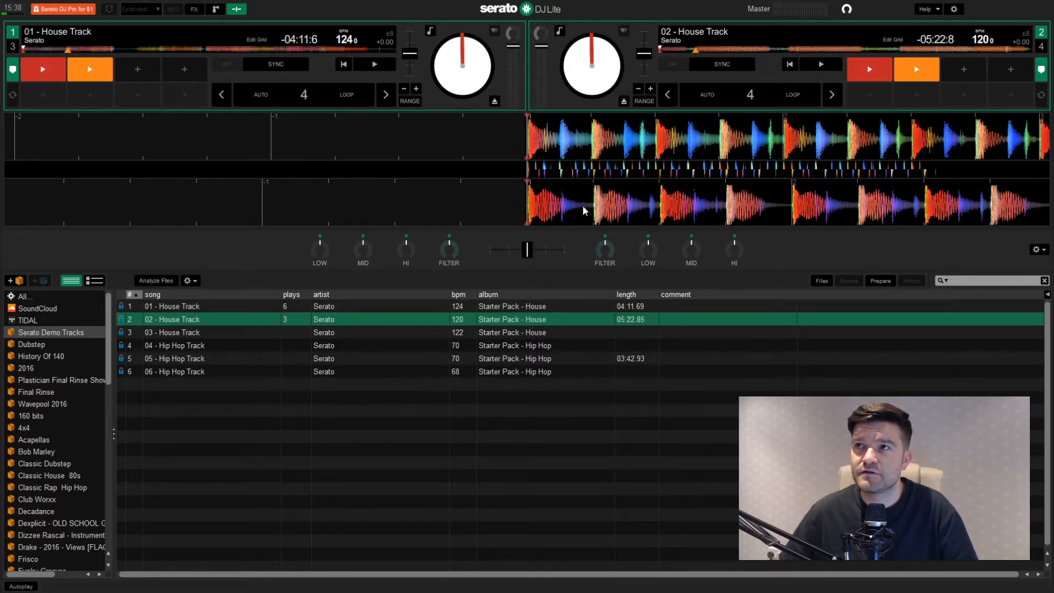
pyautogui.moveTo(550, 236)
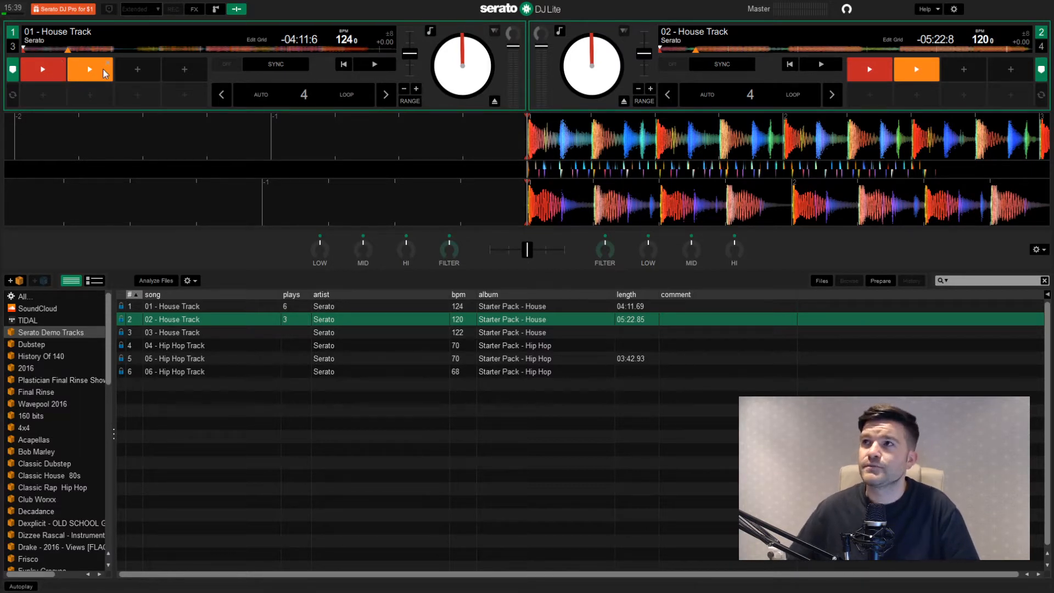
pyautogui.moveTo(585, 17)
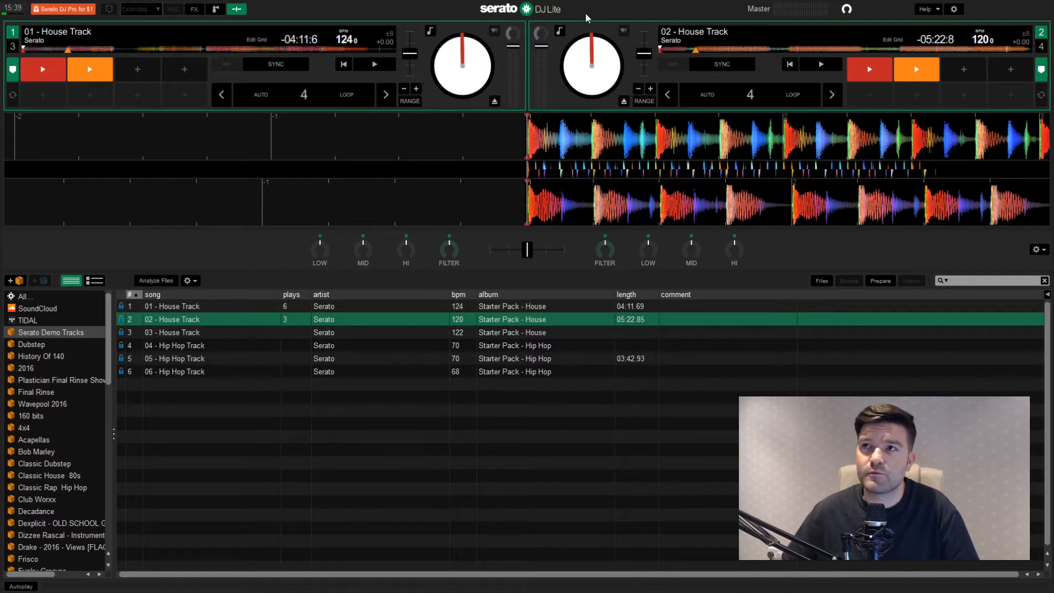
pyautogui.moveTo(925, 15)
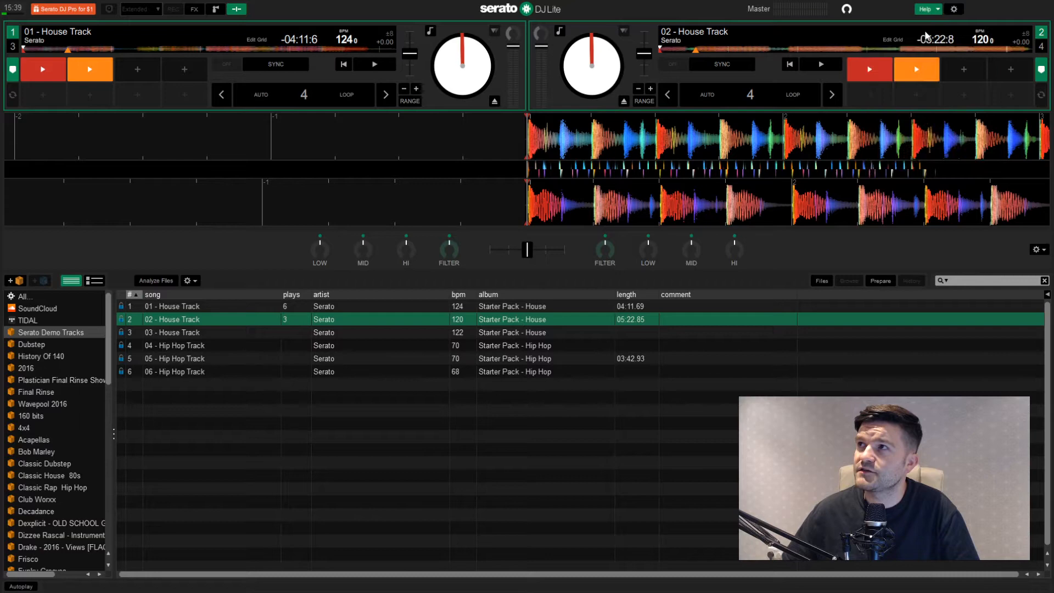
pyautogui.moveTo(592, 63)
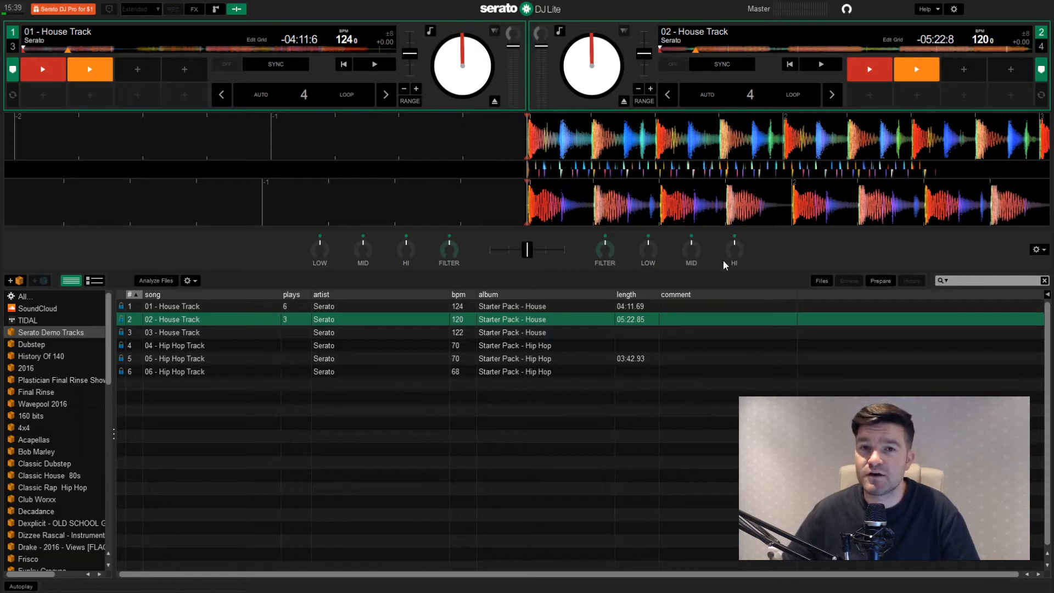
pyautogui.moveTo(767, 246)
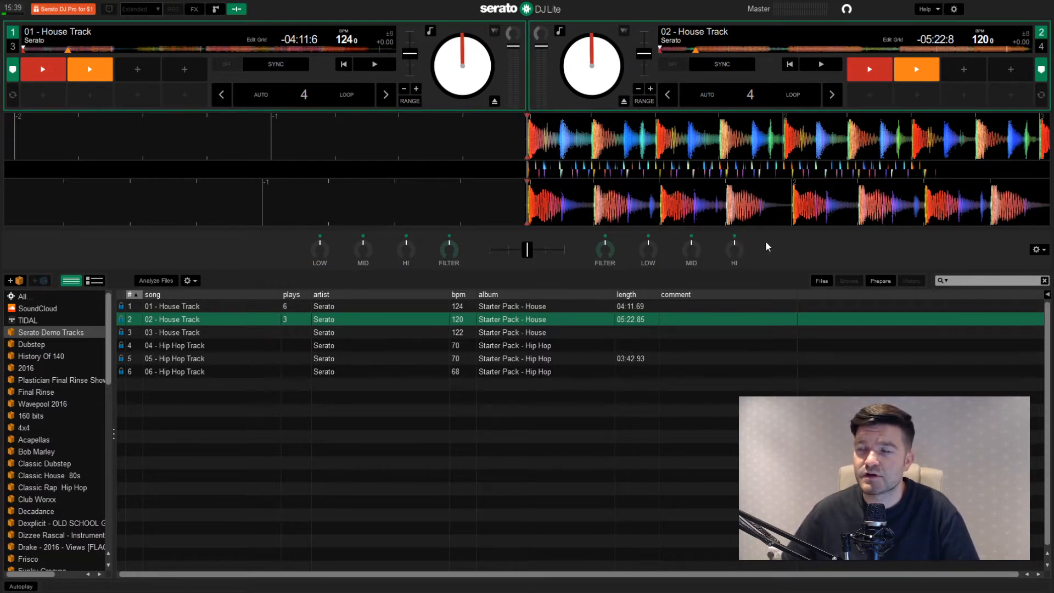
pyautogui.moveTo(300, 255)
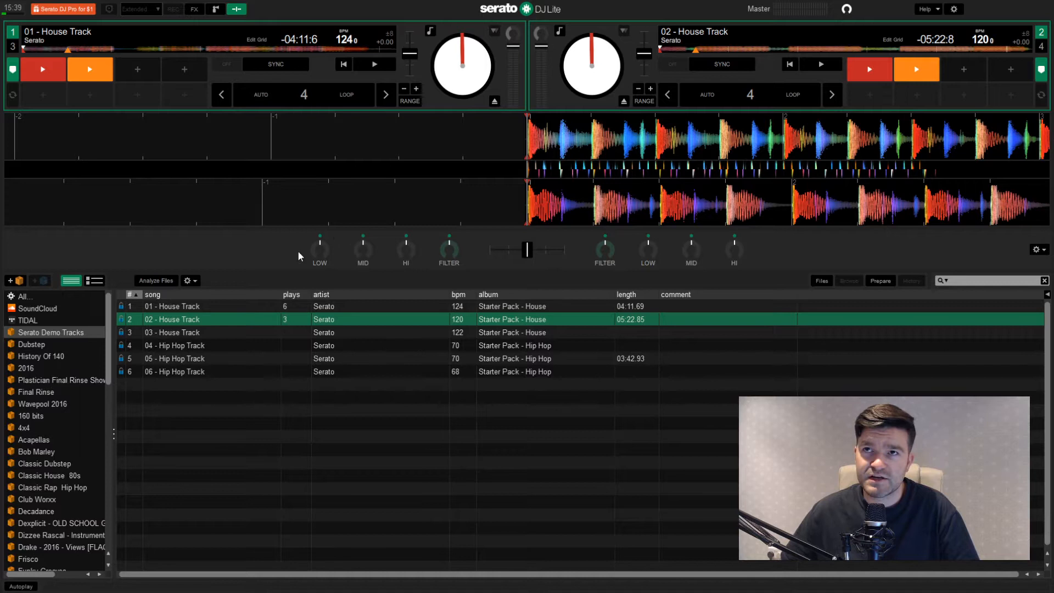
pyautogui.moveTo(512, 272)
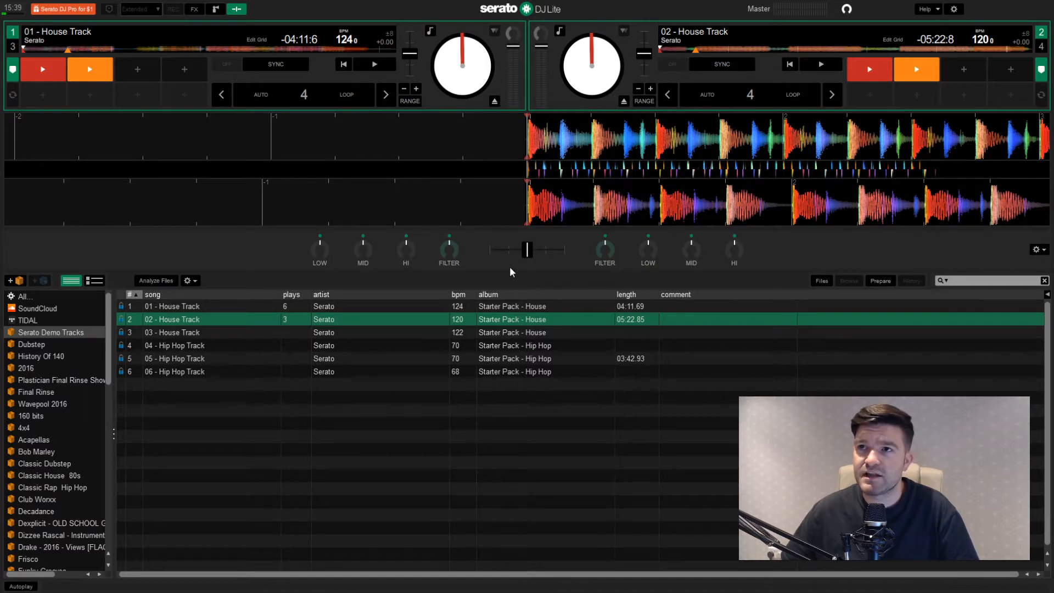
pyautogui.moveTo(564, 261)
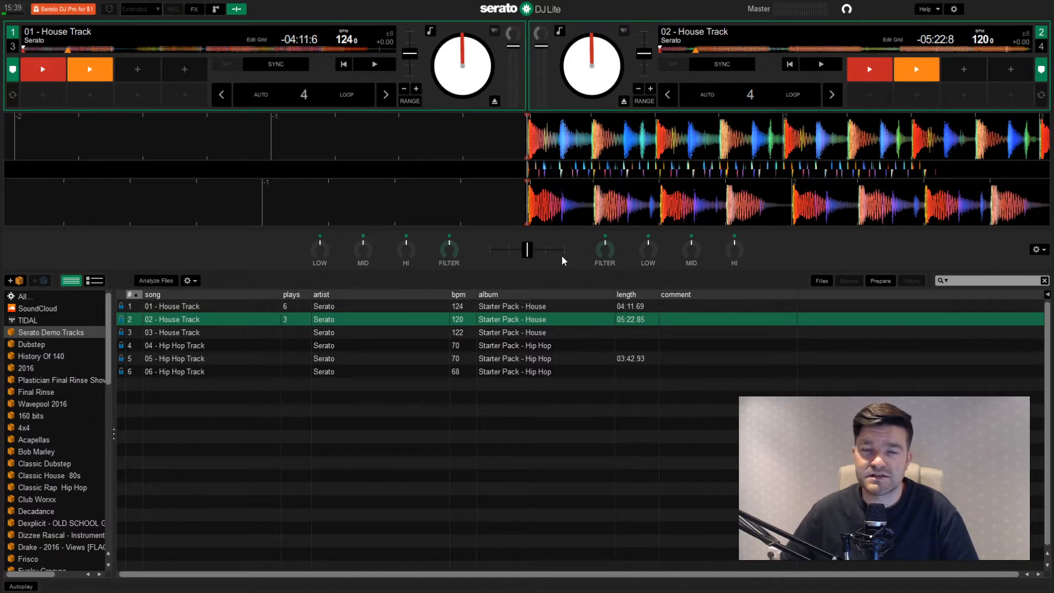
pyautogui.moveTo(268, 246)
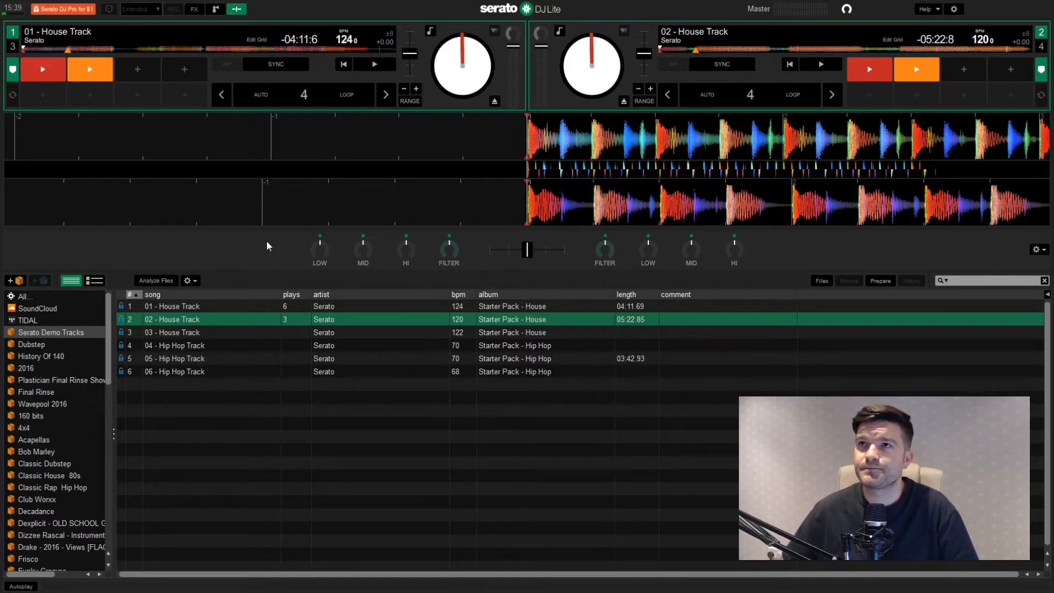
# - Open the SP-6 sampler, trigger the Siren and Subdrop samples, then close it
pyautogui.click(236, 8)
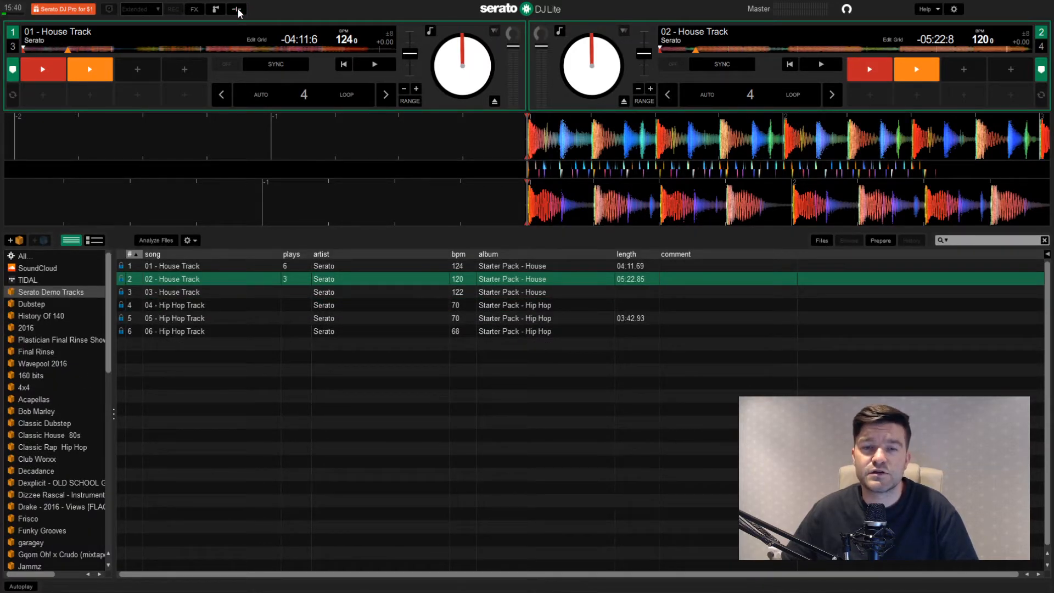
pyautogui.click(237, 9)
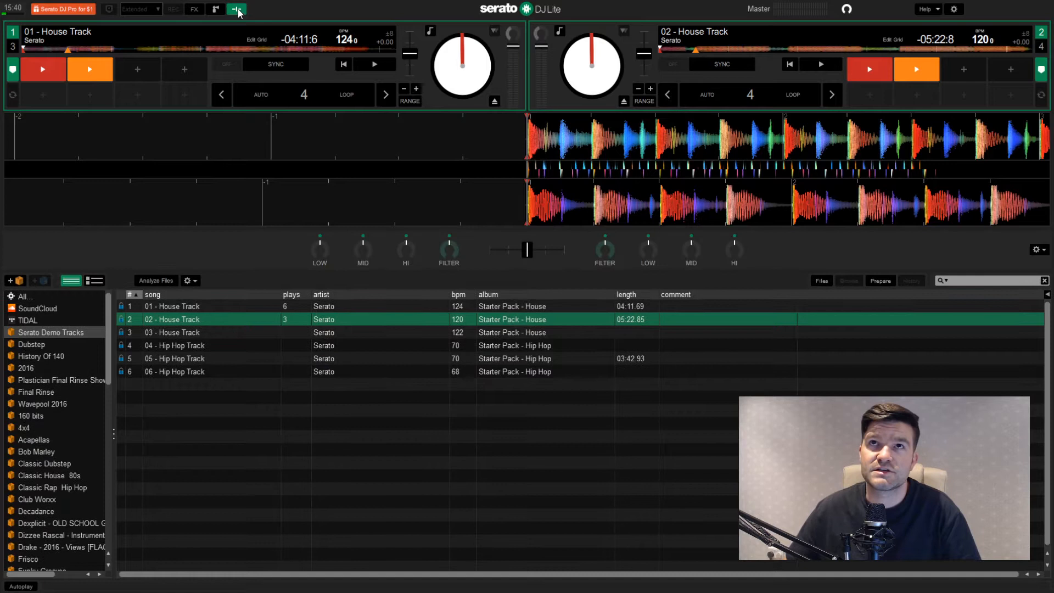
pyautogui.click(216, 8)
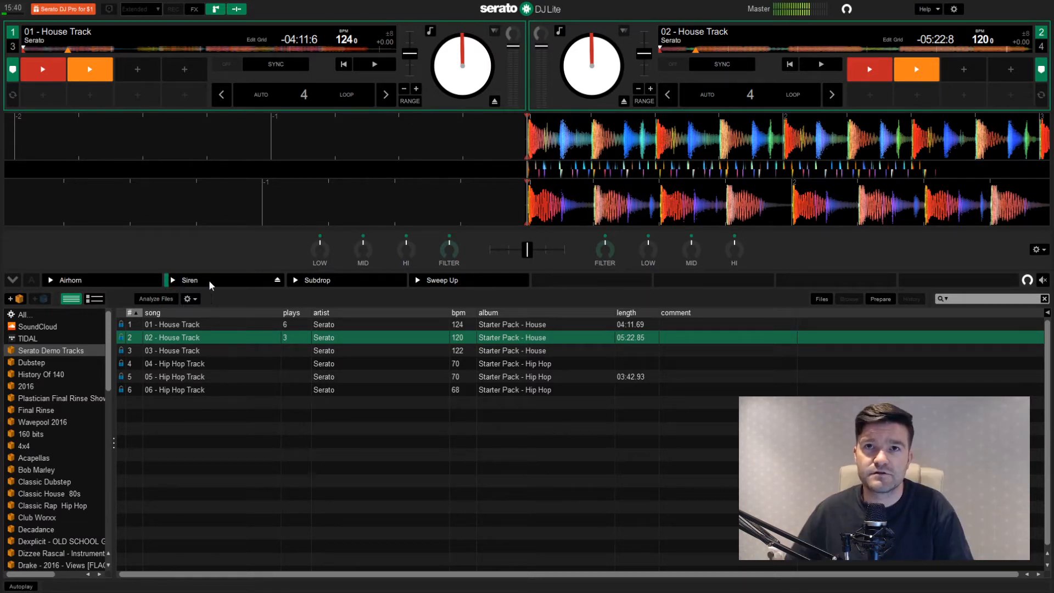
pyautogui.click(189, 280)
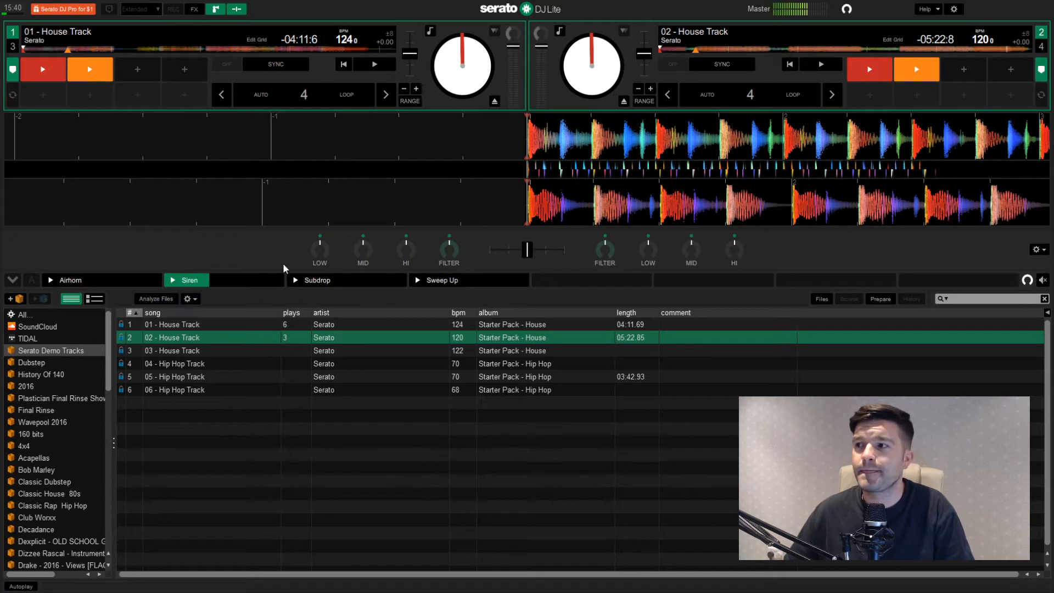
pyautogui.click(206, 279)
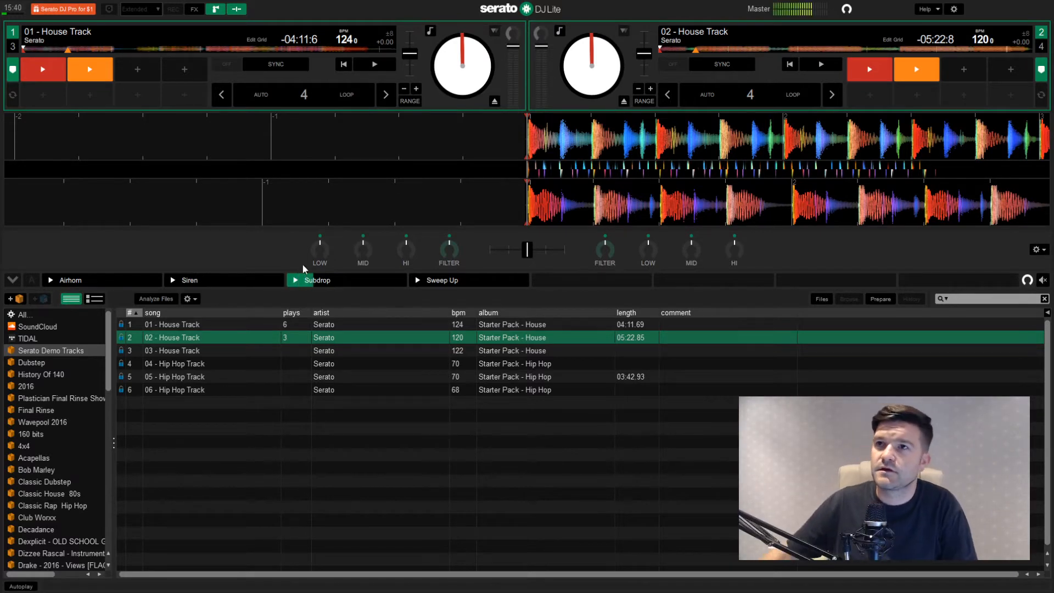
pyautogui.click(468, 279)
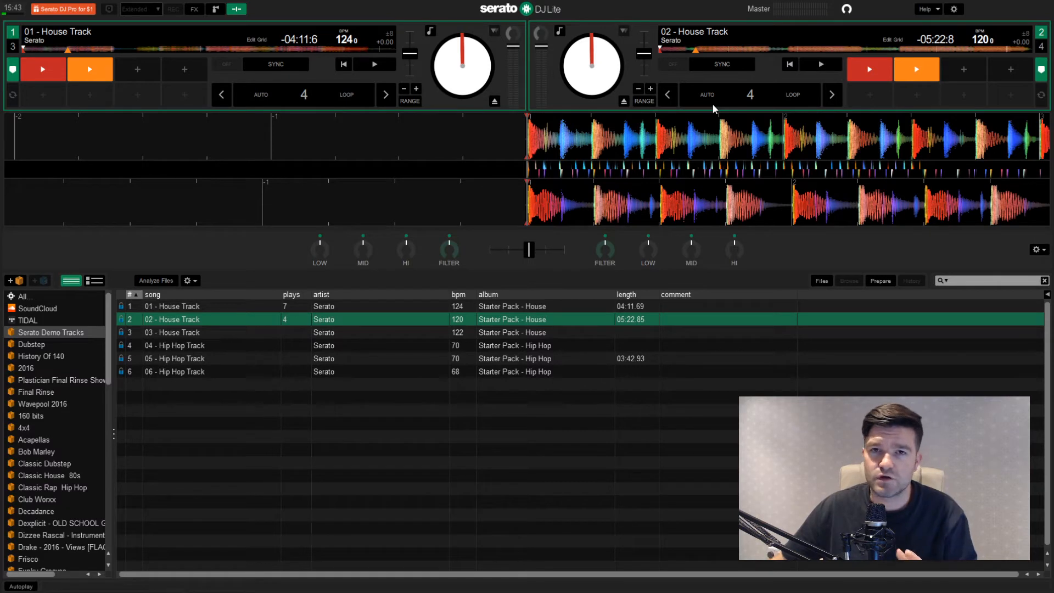
pyautogui.moveTo(524, 159)
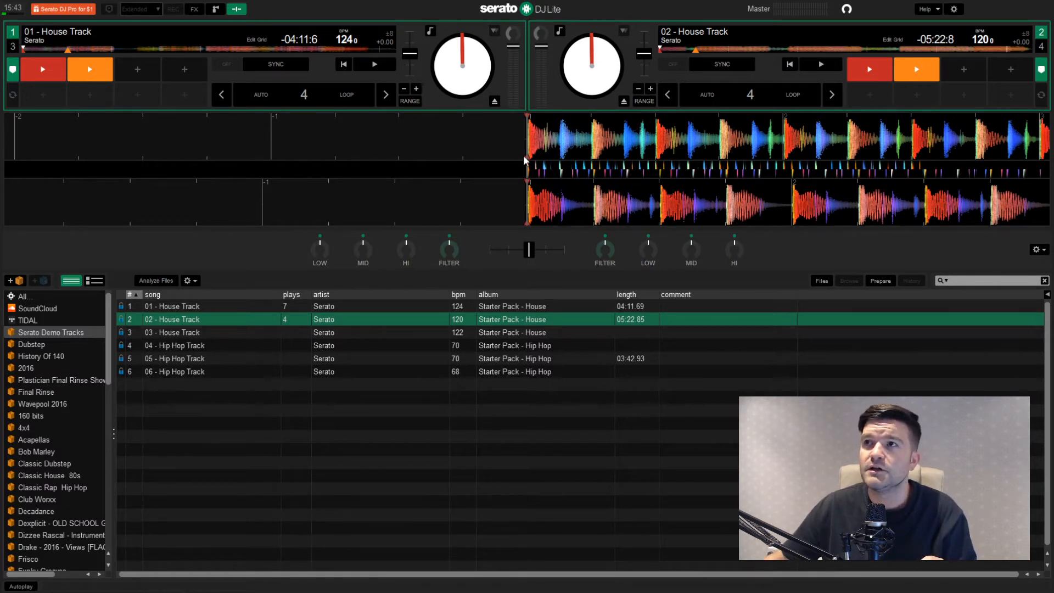
pyautogui.moveTo(915, 164)
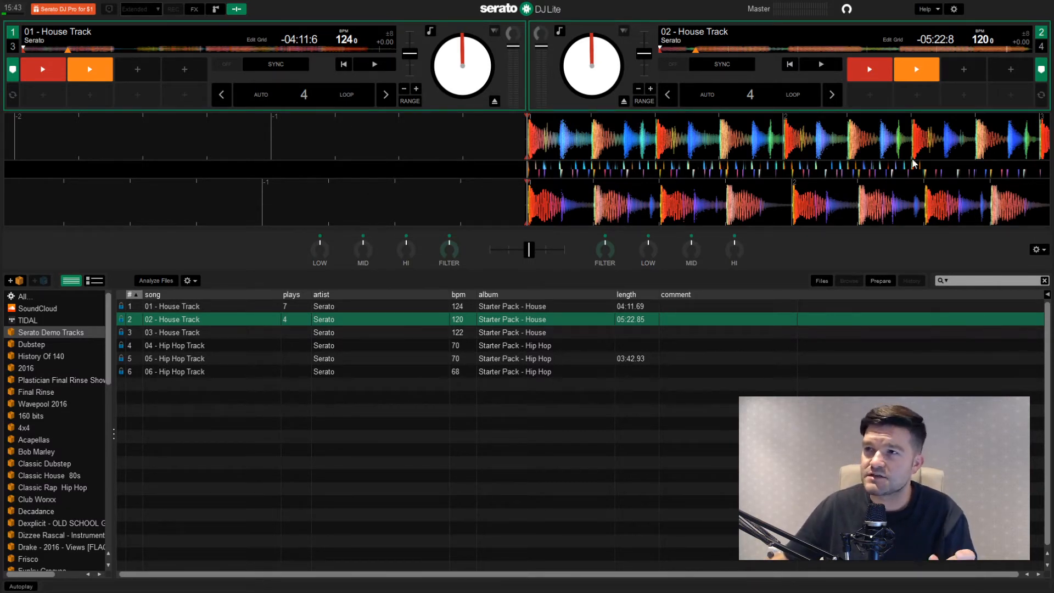
pyautogui.moveTo(772, 254)
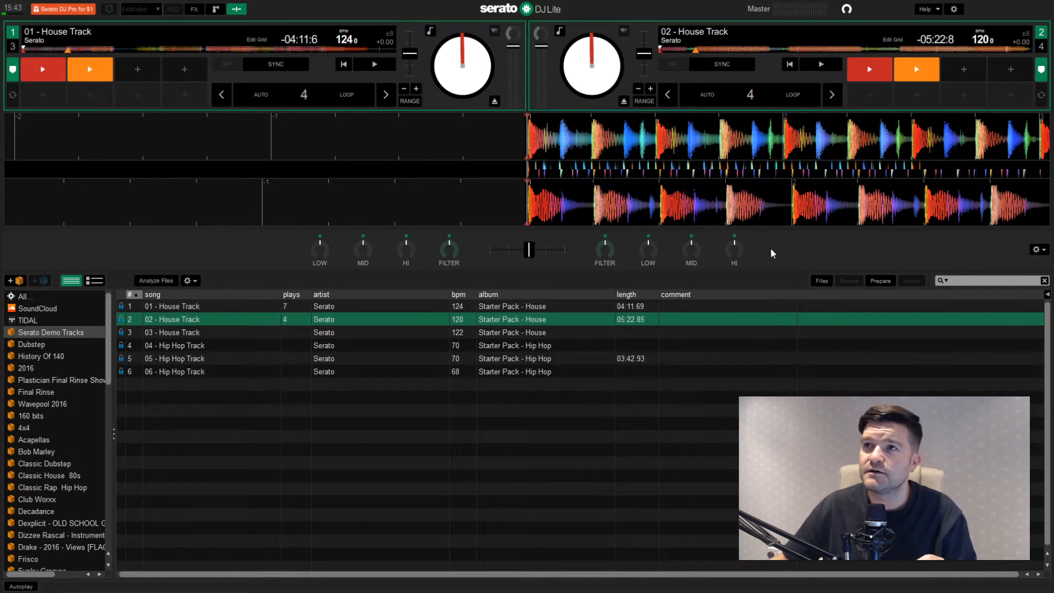
pyautogui.moveTo(545, 242)
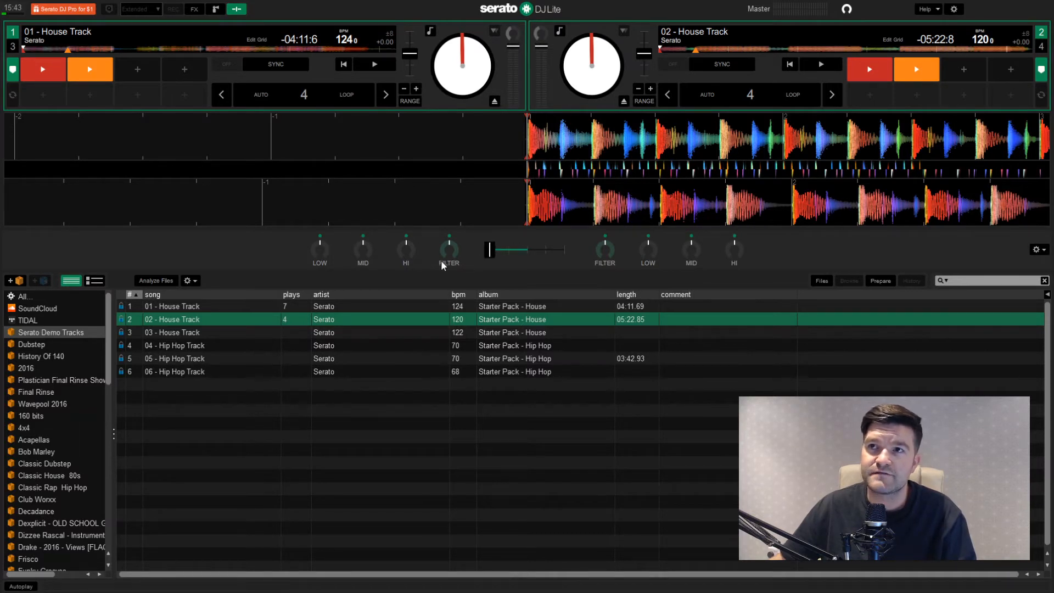
pyautogui.moveTo(398, 44)
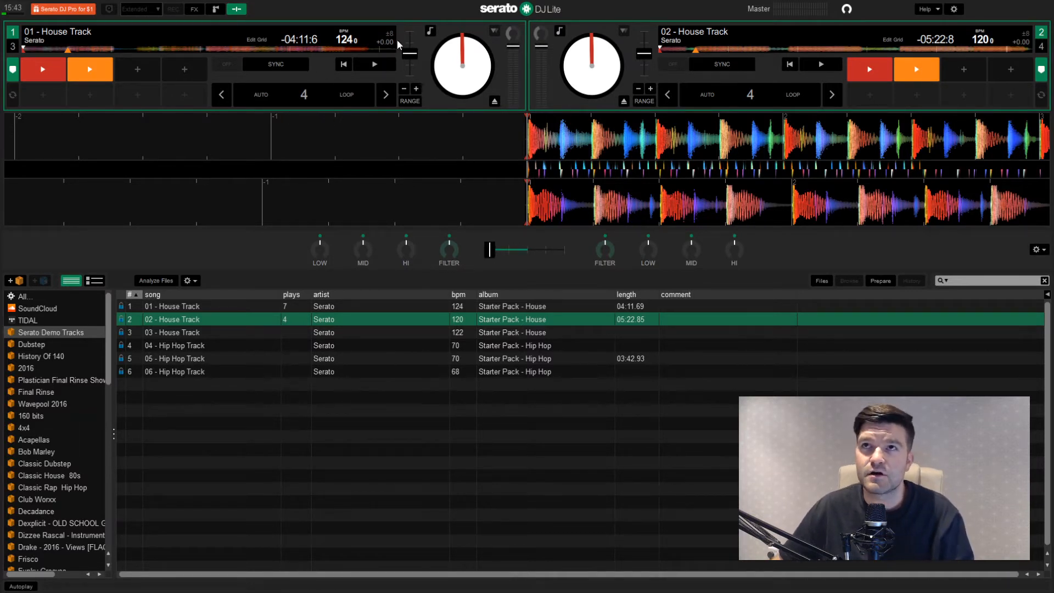
# - Play 01 - House Track on deck 1 and start 02 - House Track synced at 124 BPM
pyautogui.click(372, 64)
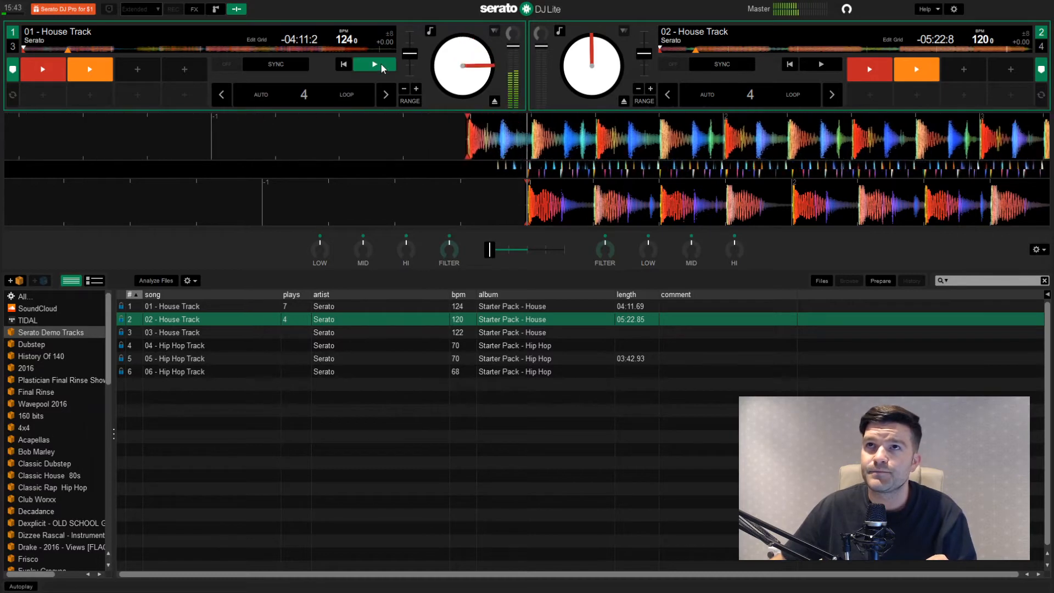
pyautogui.click(373, 64)
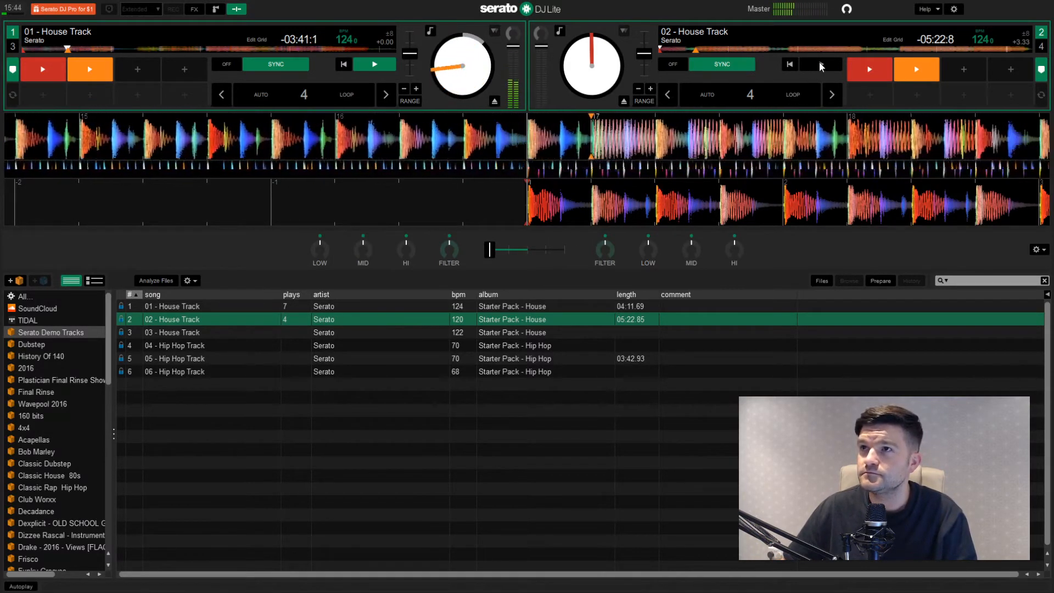
pyautogui.click(820, 69)
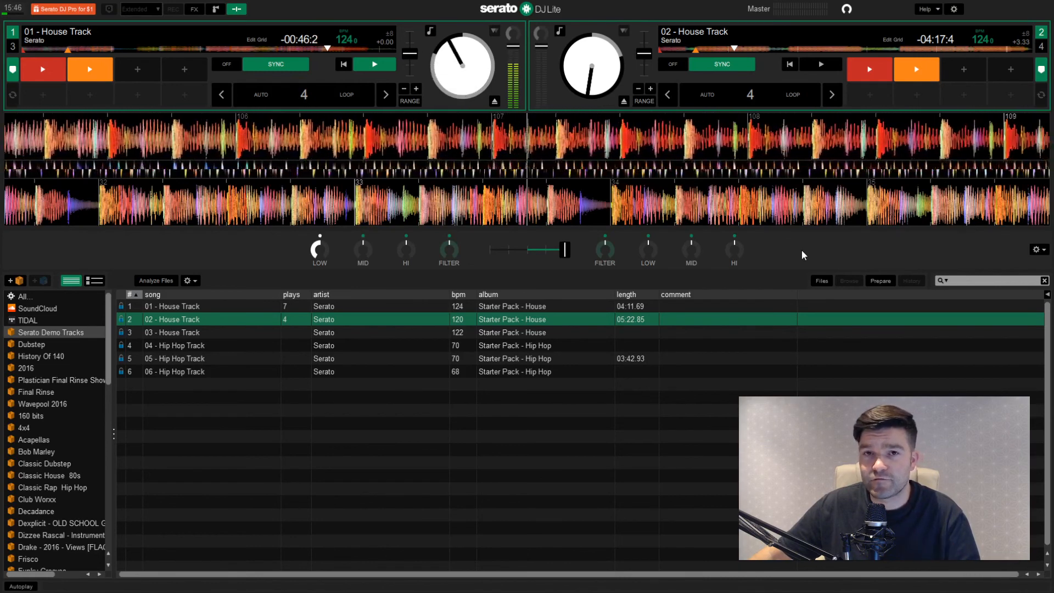
pyautogui.moveTo(780, 272)
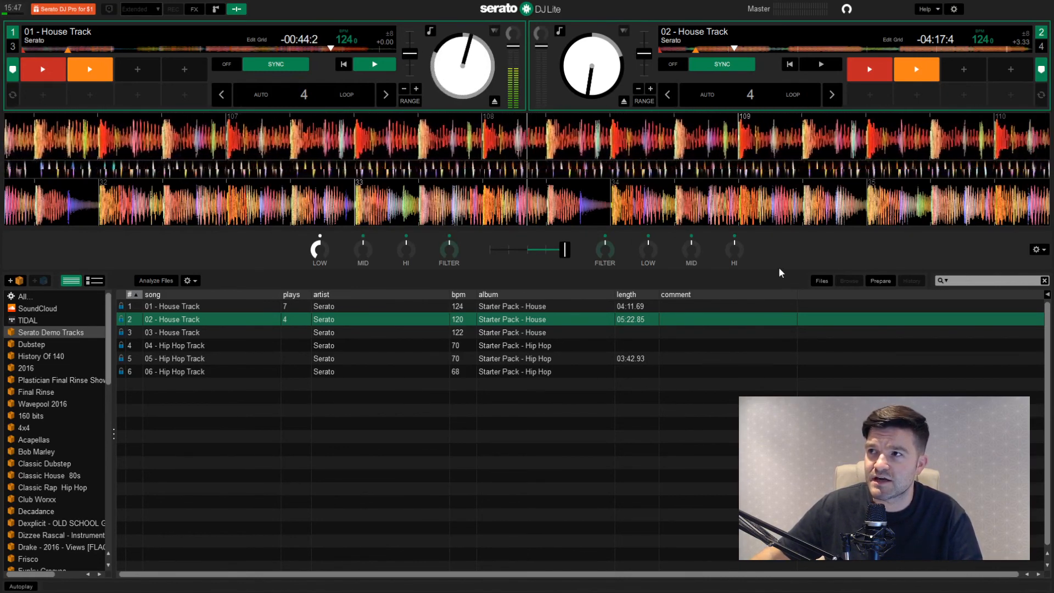